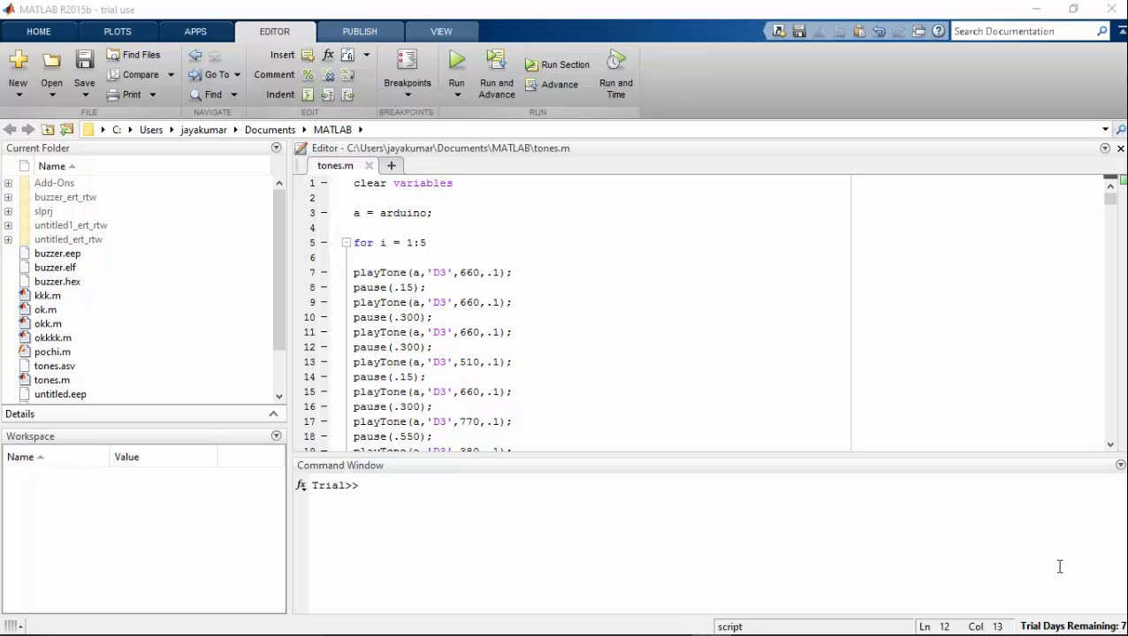
{"action": "mouse_move", "coordinate": [559, 242]}
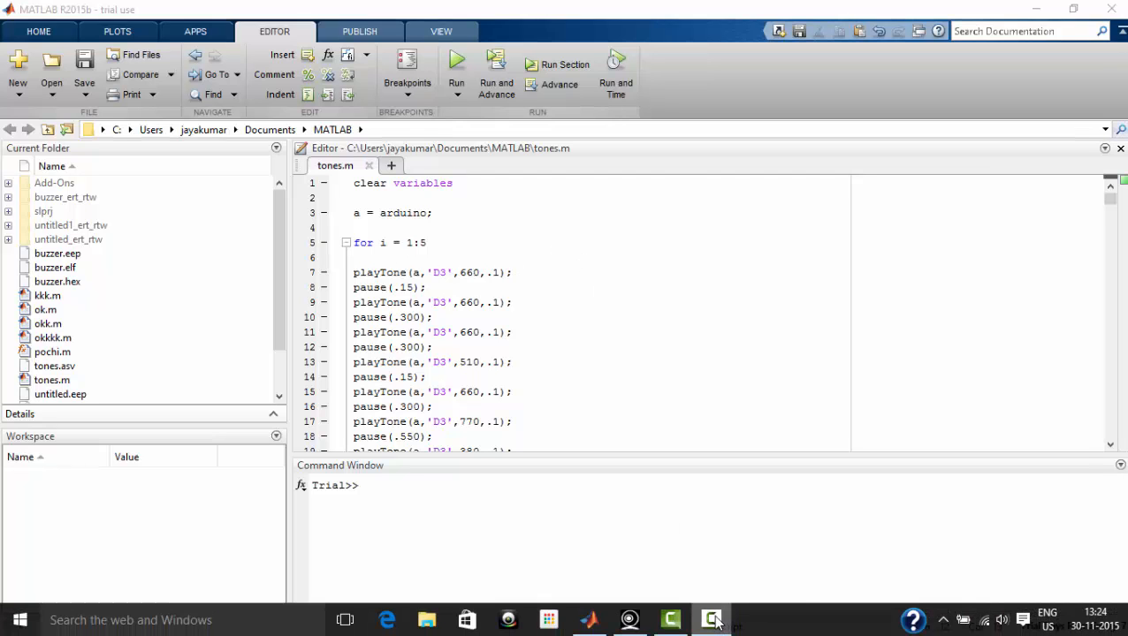
- Open the WebcamViewer feed showing the Arduino Mega board and its buzzer
{"action": "left_click", "coordinate": [711, 619]}
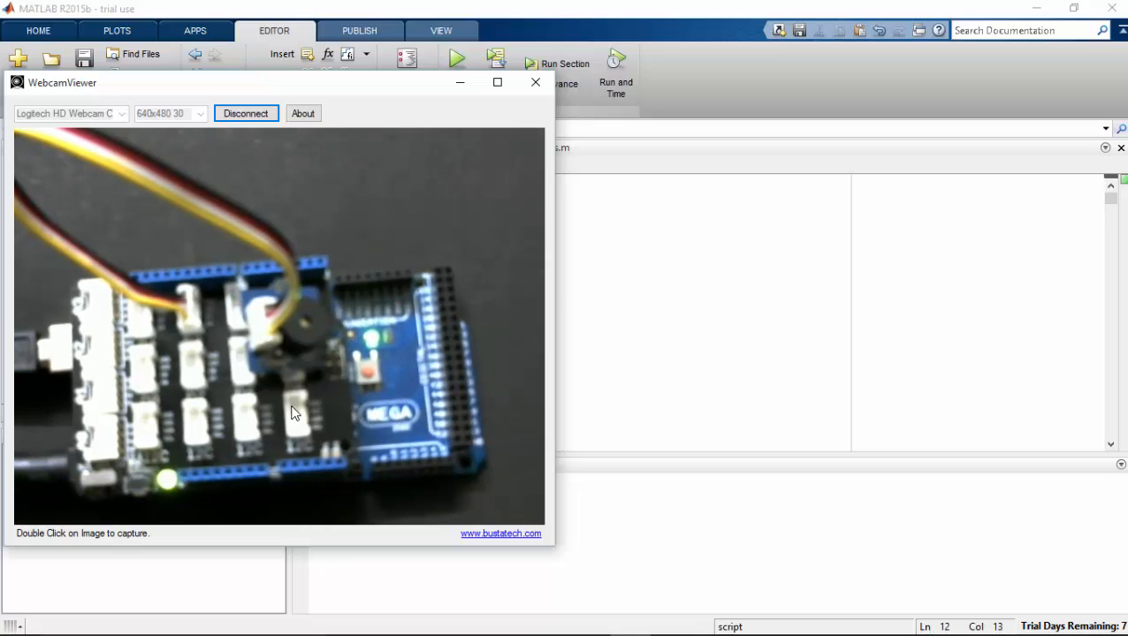
- Change the tones.m loop from 'for i = 1:5' to 'for i = 1:2' and run it
{"action": "left_click", "coordinate": [534, 83]}
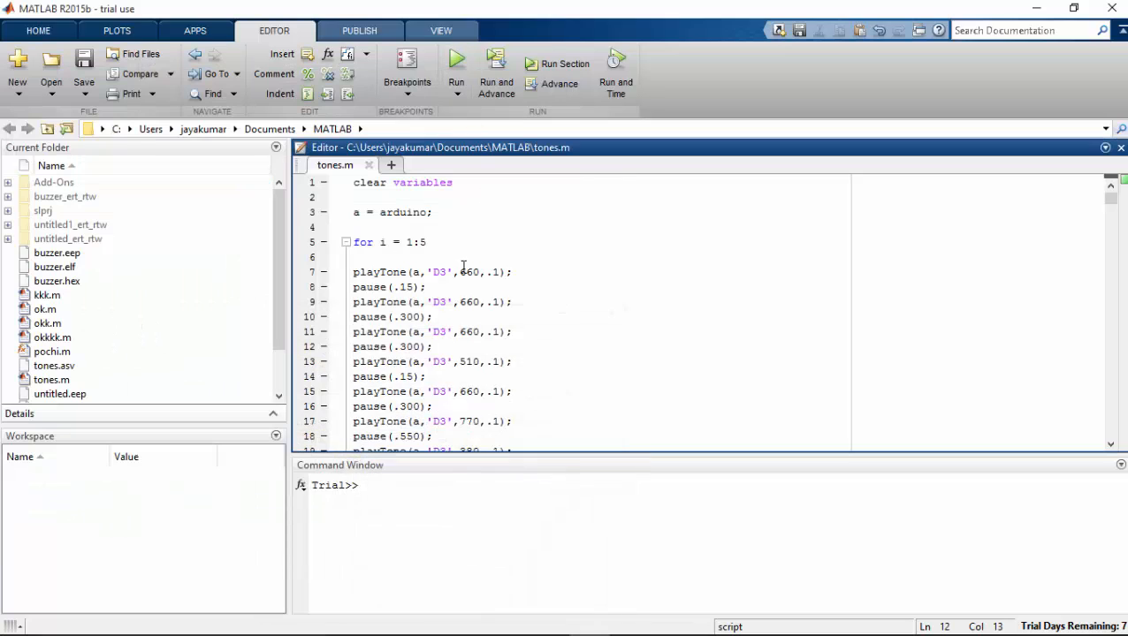
{"action": "mouse_move", "coordinate": [570, 272]}
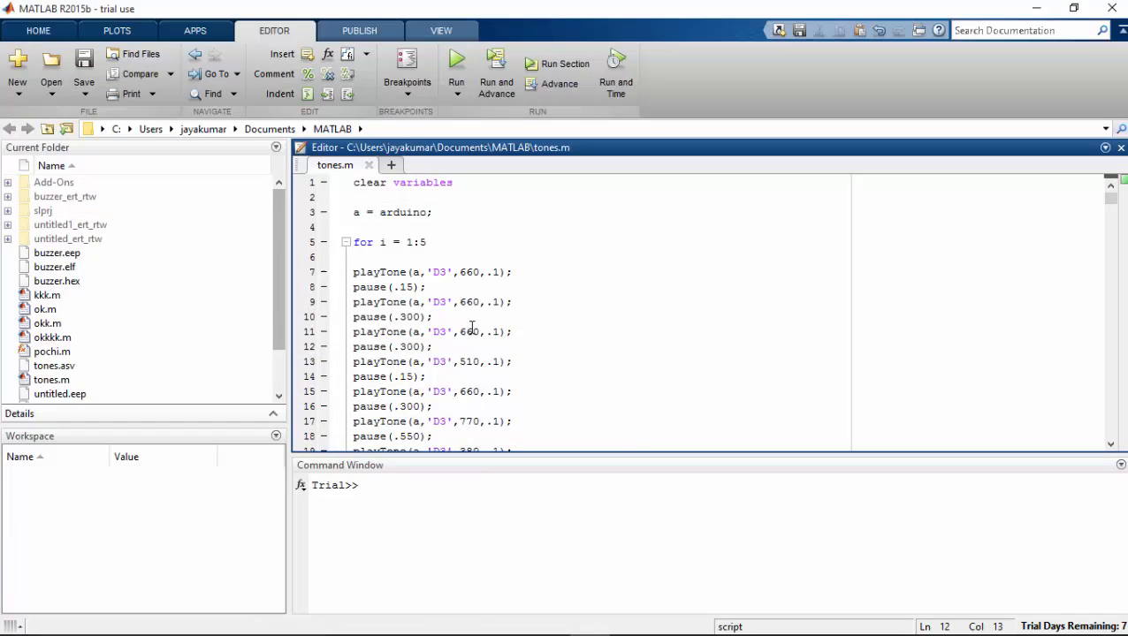
{"action": "scroll", "scroll_direction": "down", "scroll_amount": 3}
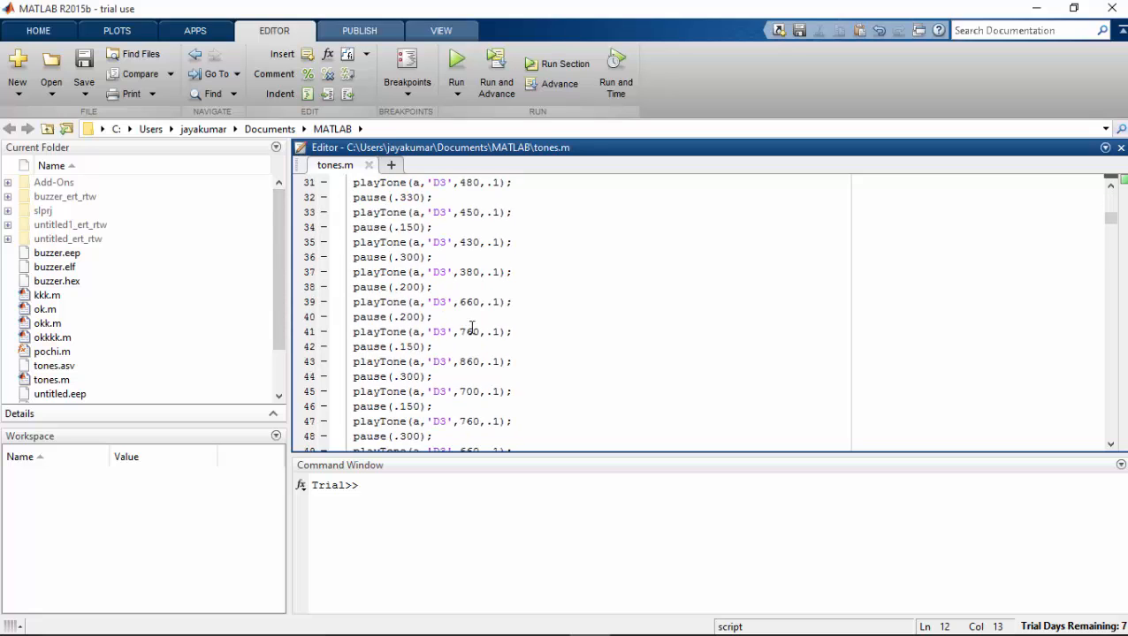
{"action": "scroll", "scroll_direction": "down", "scroll_amount": 3}
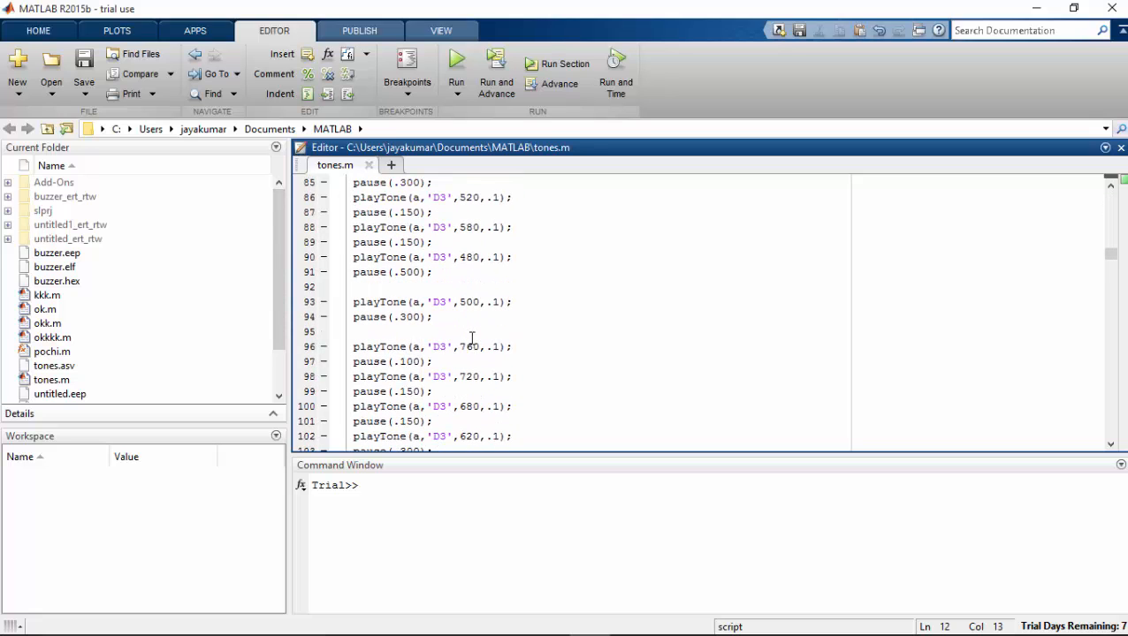
{"action": "scroll", "scroll_direction": "down", "scroll_amount": 3}
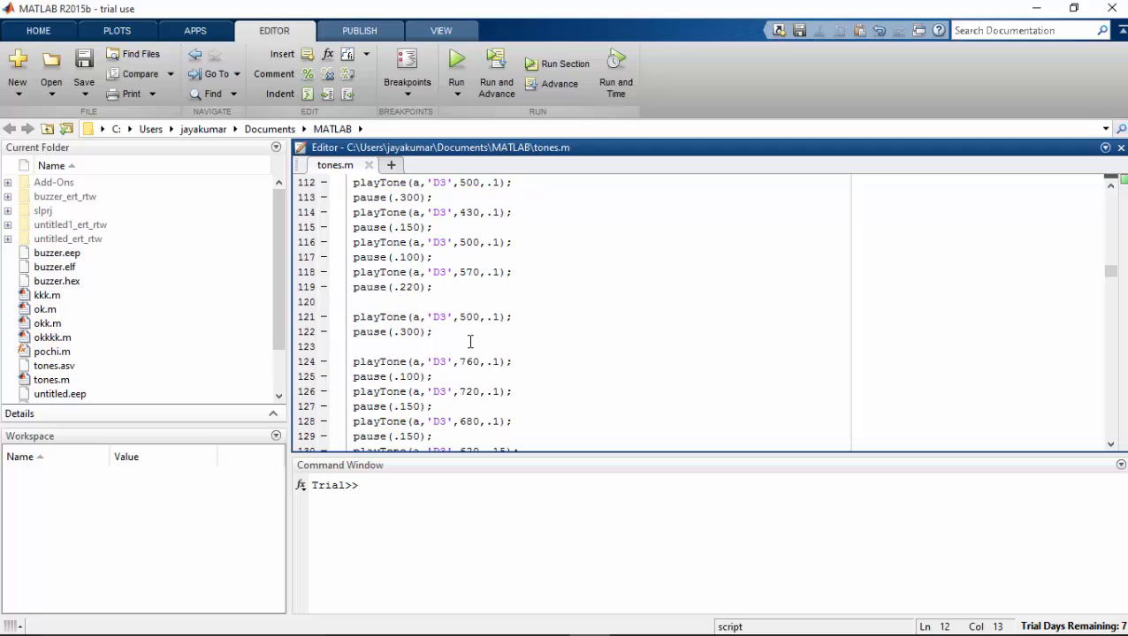
{"action": "scroll", "scroll_direction": "up", "scroll_amount": 3}
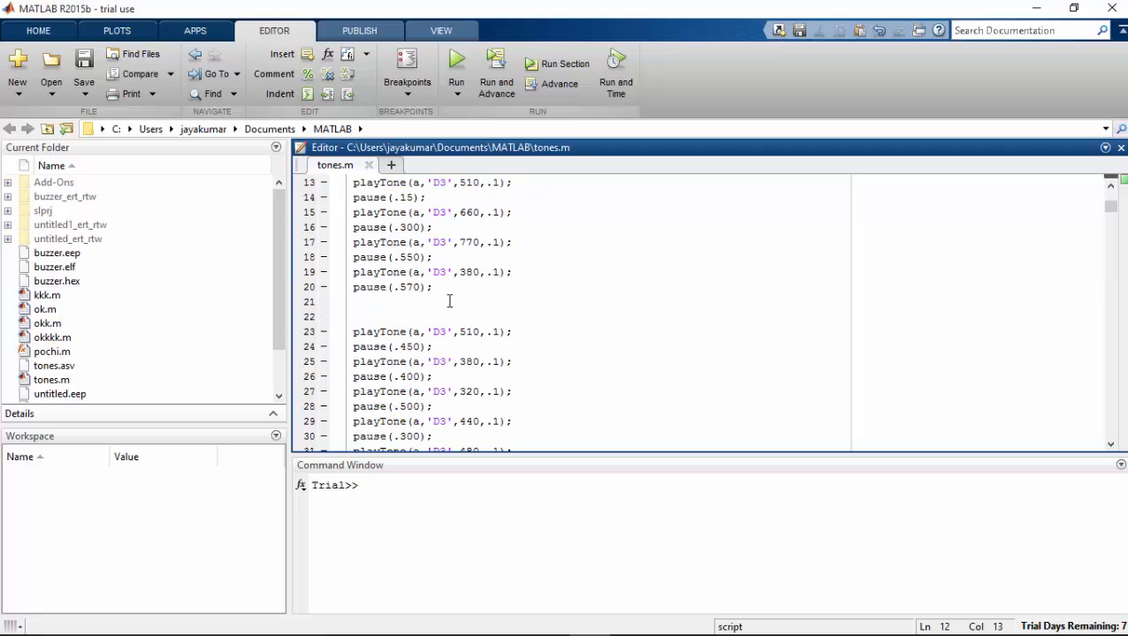
{"action": "scroll", "scroll_direction": "up", "scroll_amount": 3}
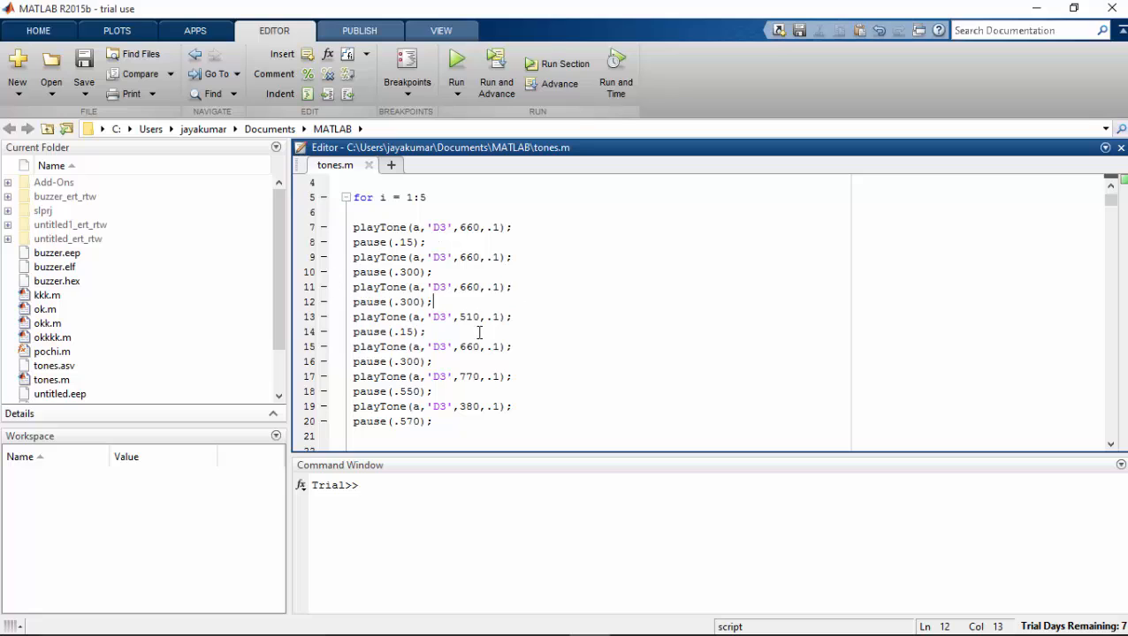
{"action": "mouse_move", "coordinate": [518, 342]}
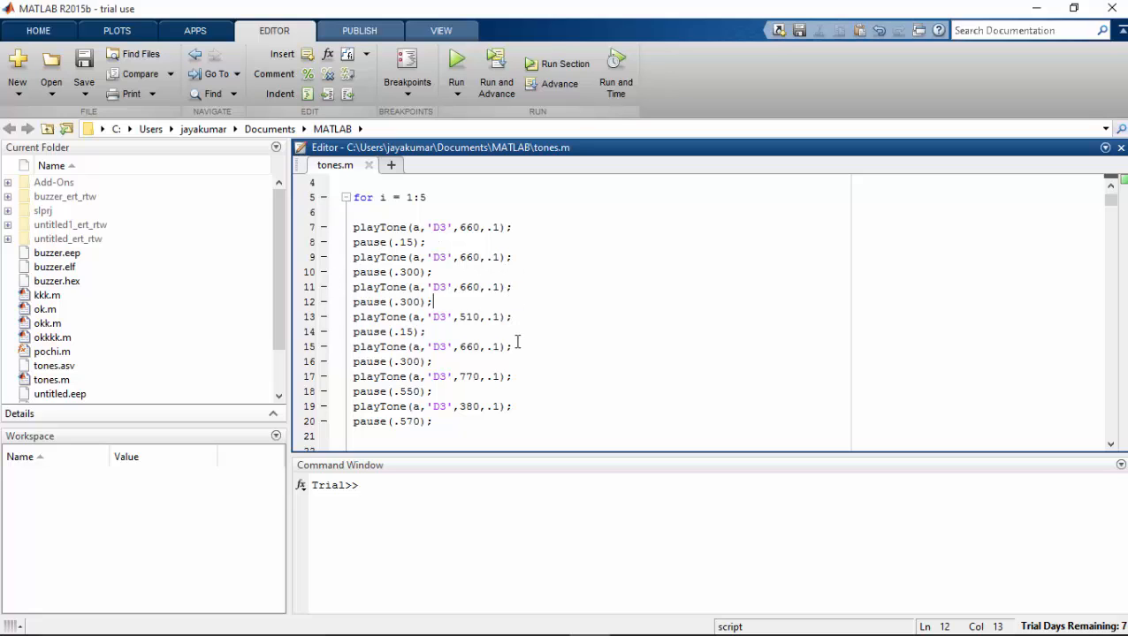
{"action": "scroll", "scroll_direction": "up", "scroll_amount": 3}
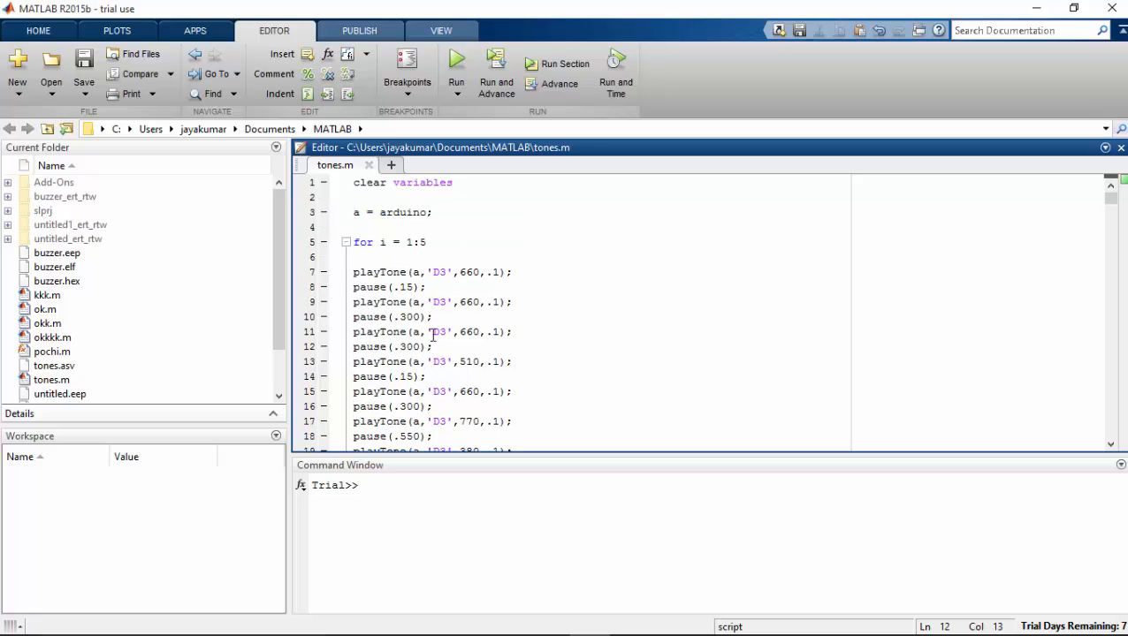
{"action": "scroll", "scroll_direction": "down", "scroll_amount": 3}
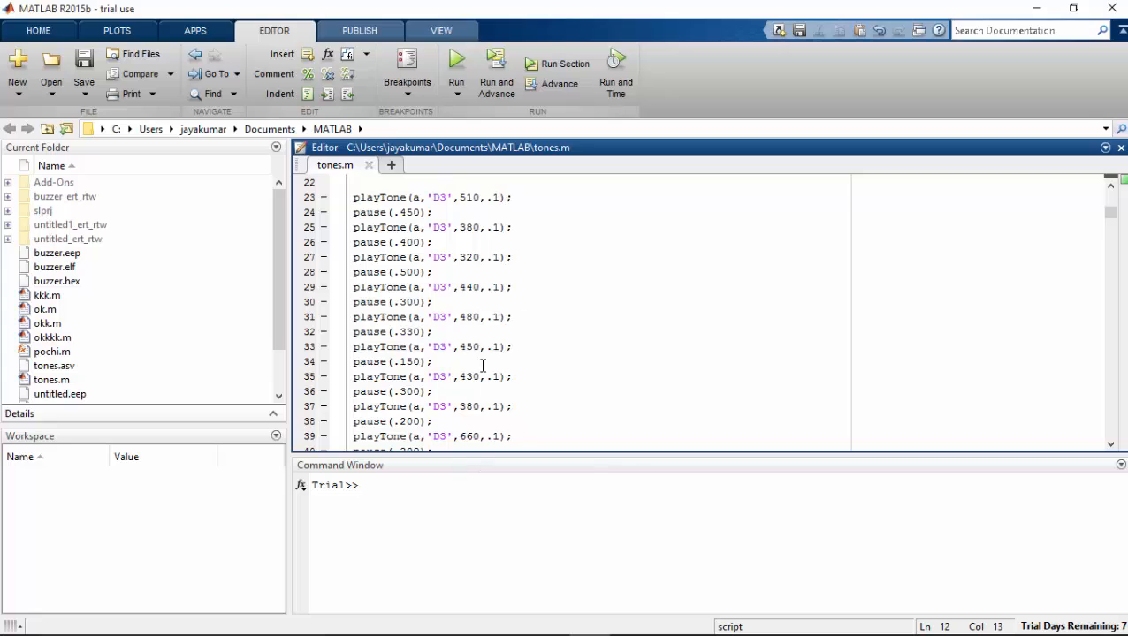
{"action": "scroll", "scroll_direction": "up", "scroll_amount": 3}
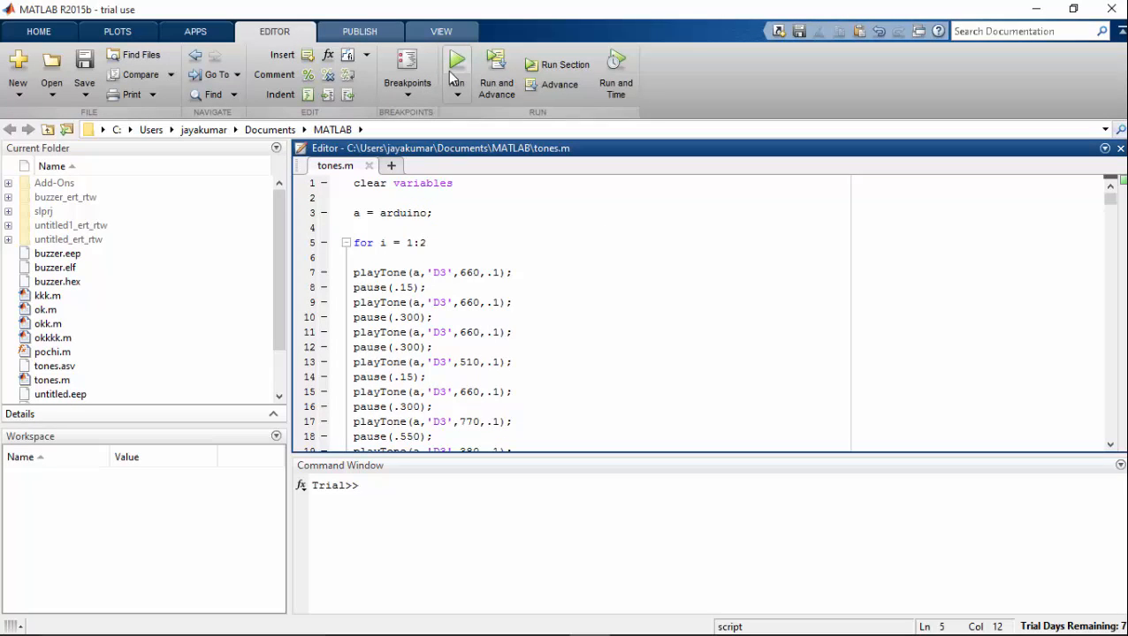
{"action": "left_click", "coordinate": [456, 60]}
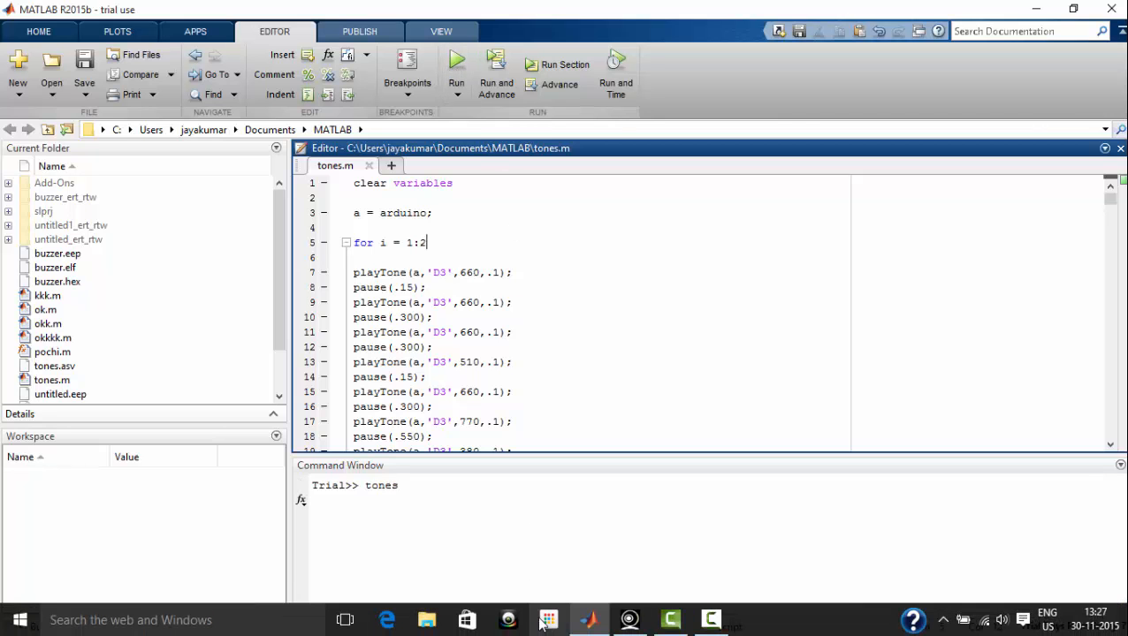